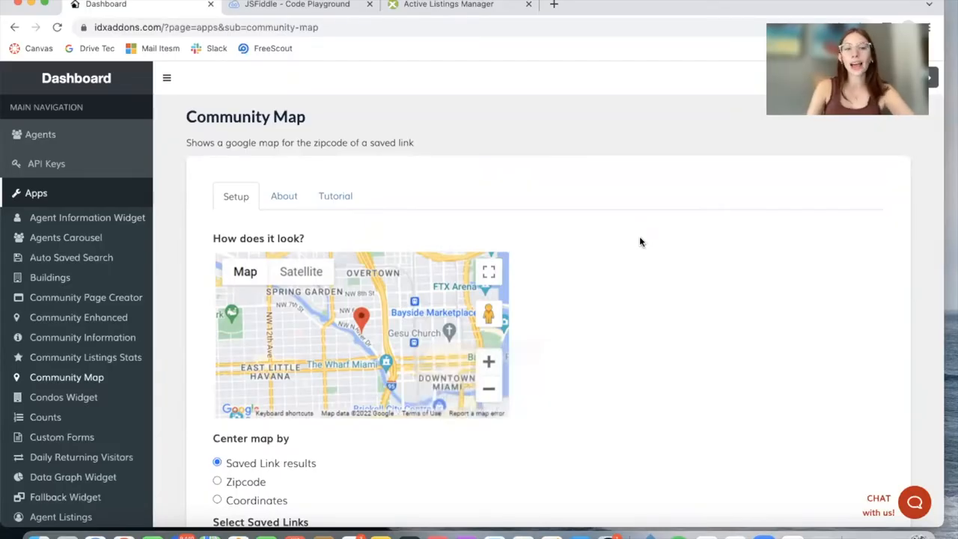
# - Try the Zipcode and Coordinates centering options, then keep Saved Link results for the Clemson map
pyautogui.scroll(-3)
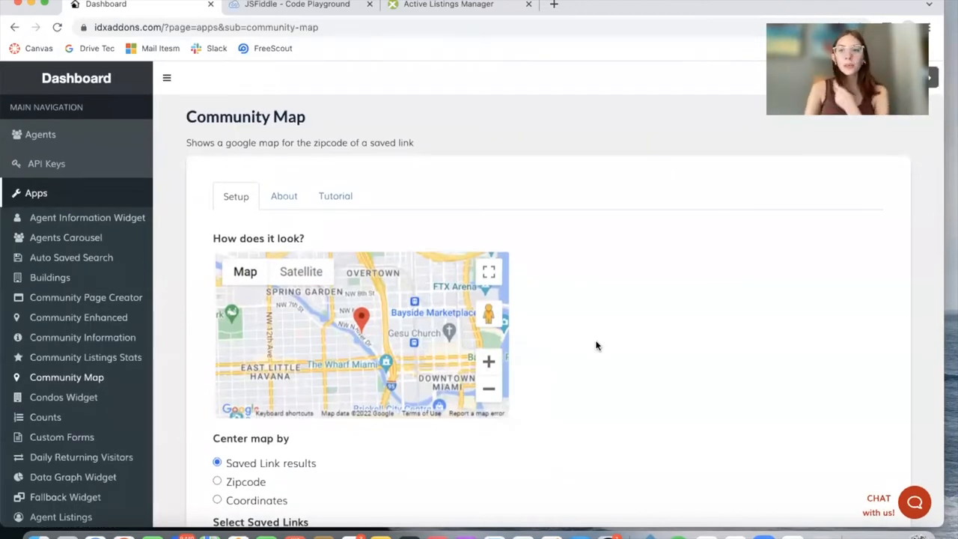
pyautogui.scroll(-3)
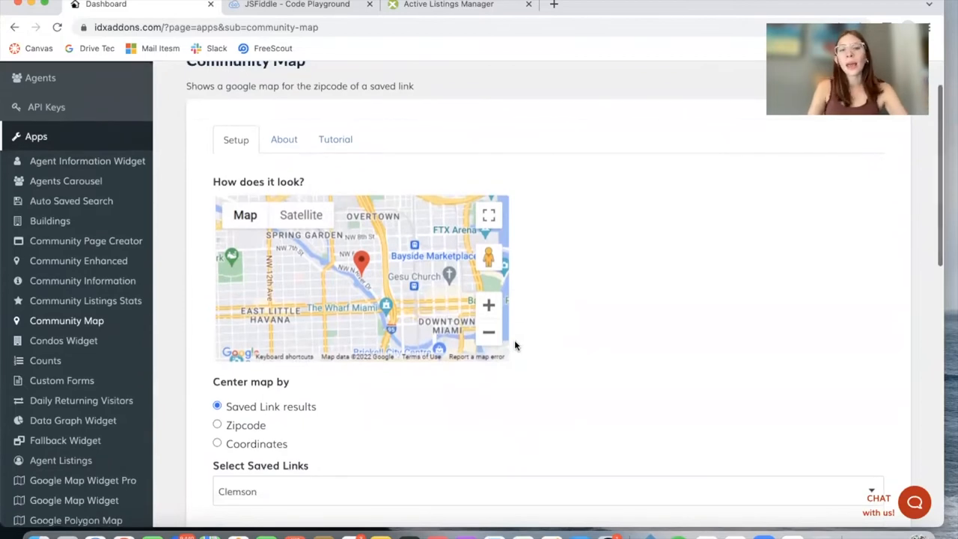
pyautogui.moveTo(470, 395)
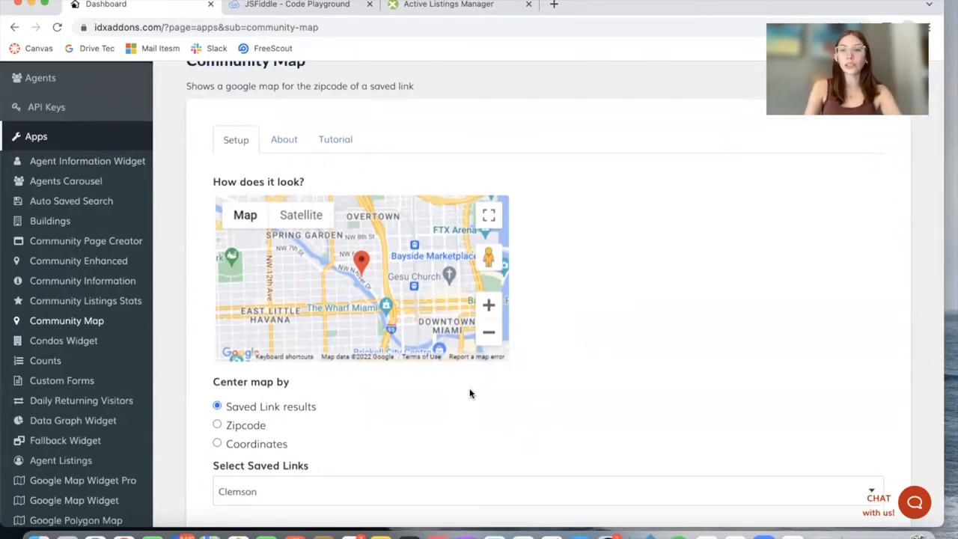
pyautogui.moveTo(583, 200)
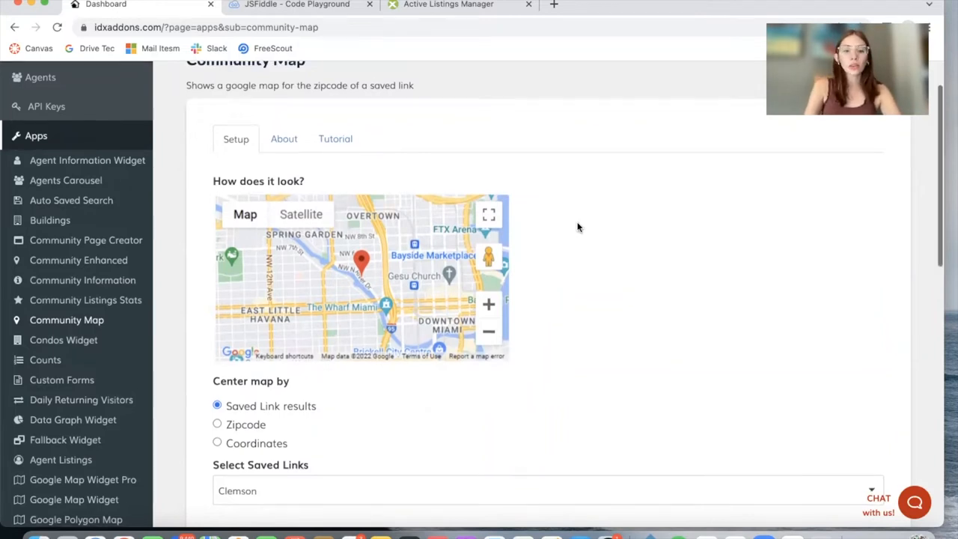
pyautogui.scroll(-3)
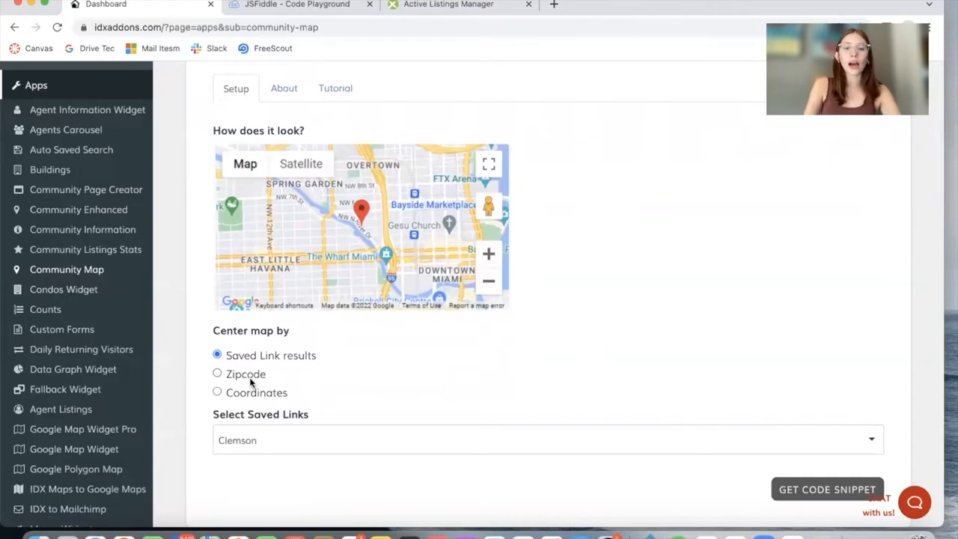
pyautogui.moveTo(367, 506)
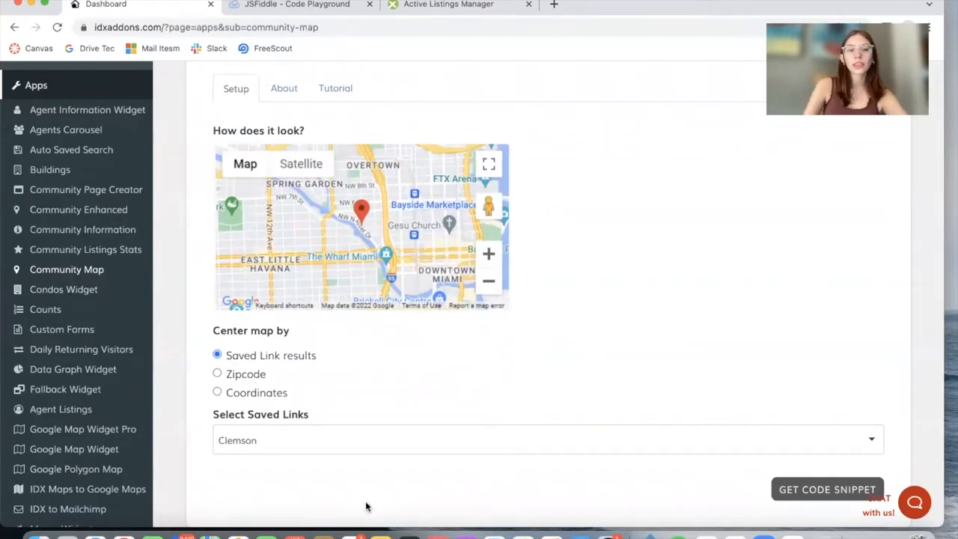
pyautogui.moveTo(347, 452)
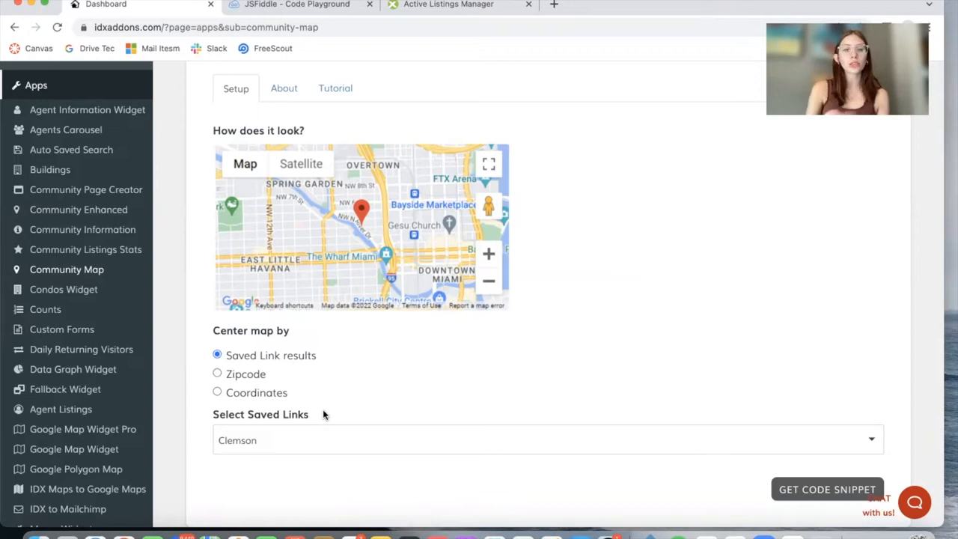
pyautogui.moveTo(280, 280)
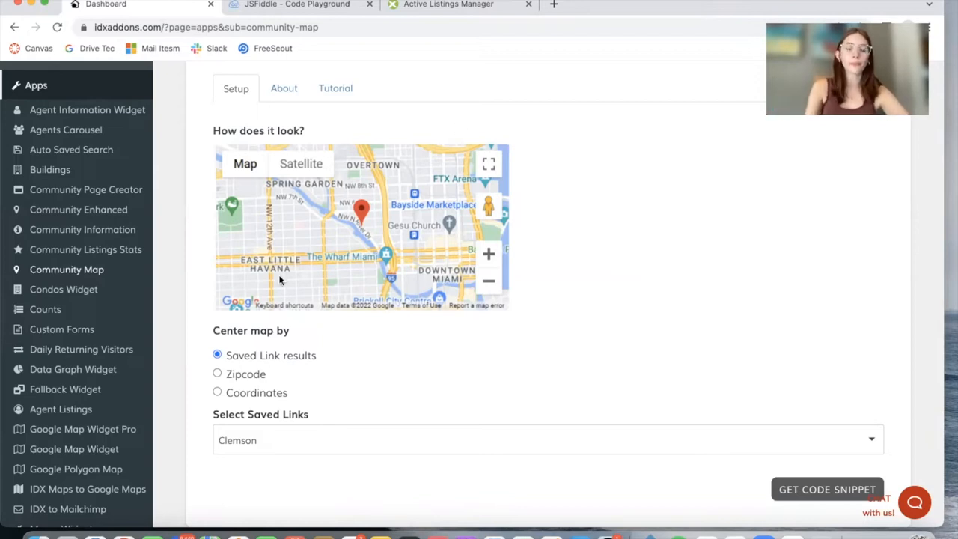
pyautogui.click(217, 374)
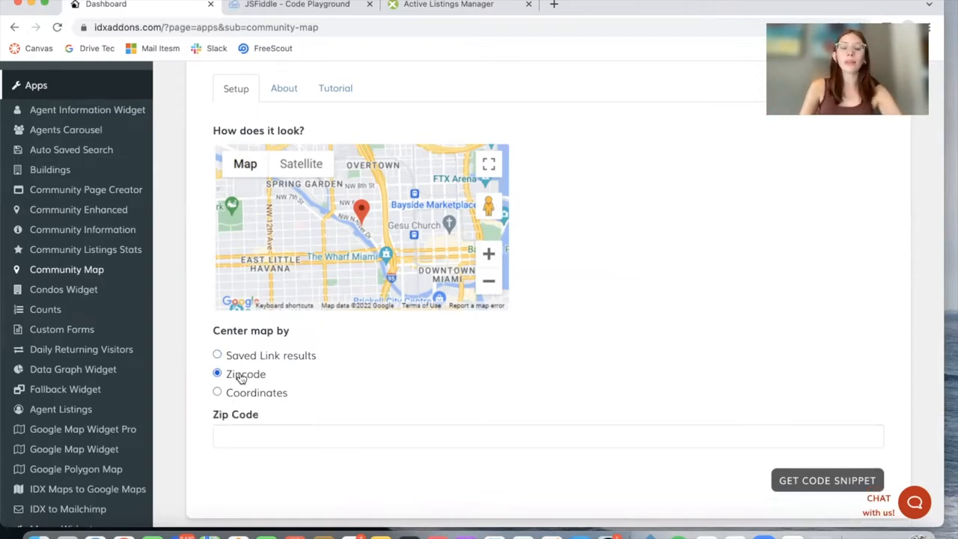
pyautogui.click(546, 436)
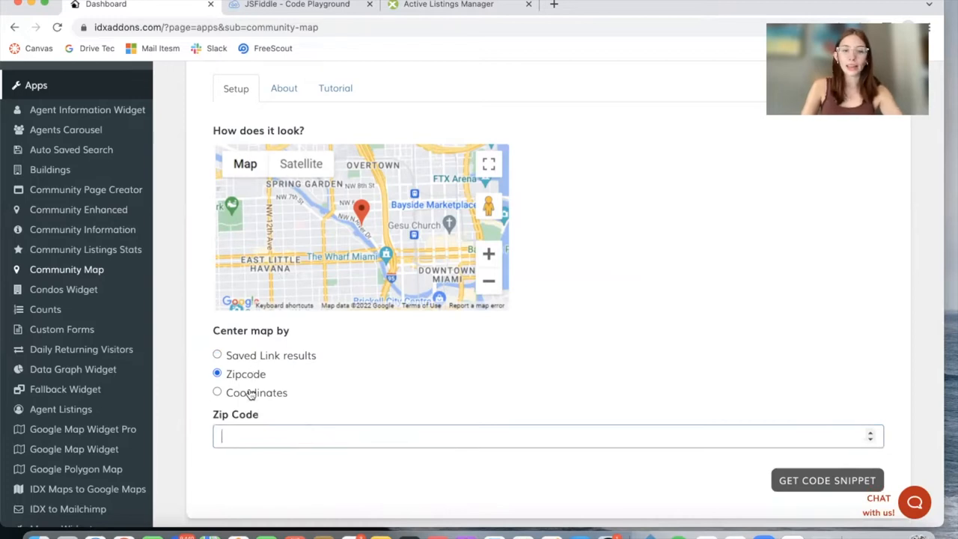
pyautogui.click(217, 392)
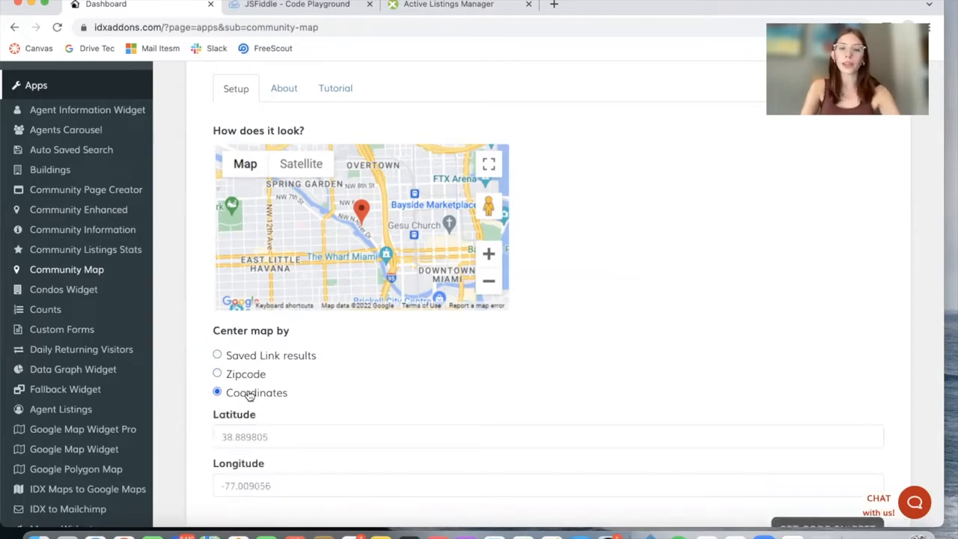
pyautogui.click(217, 355)
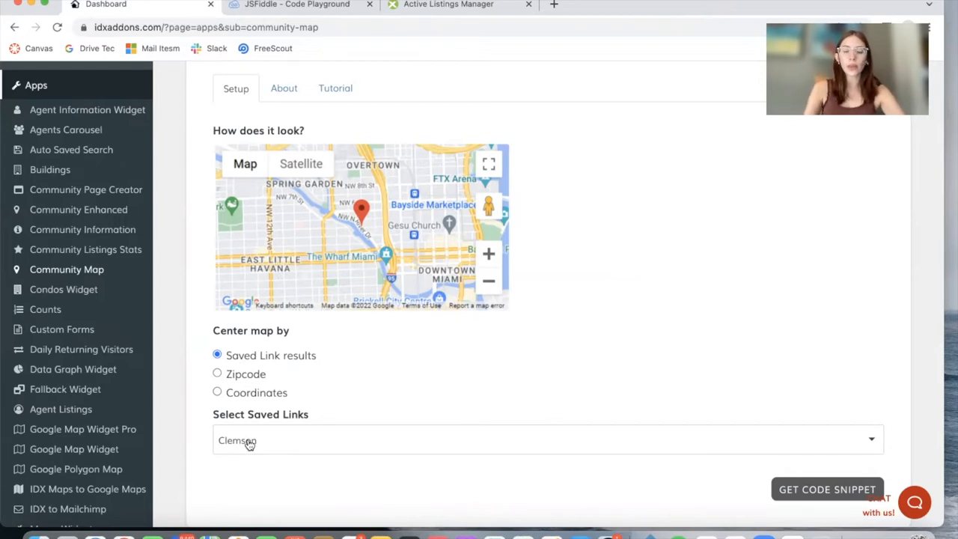
pyautogui.moveTo(362, 435)
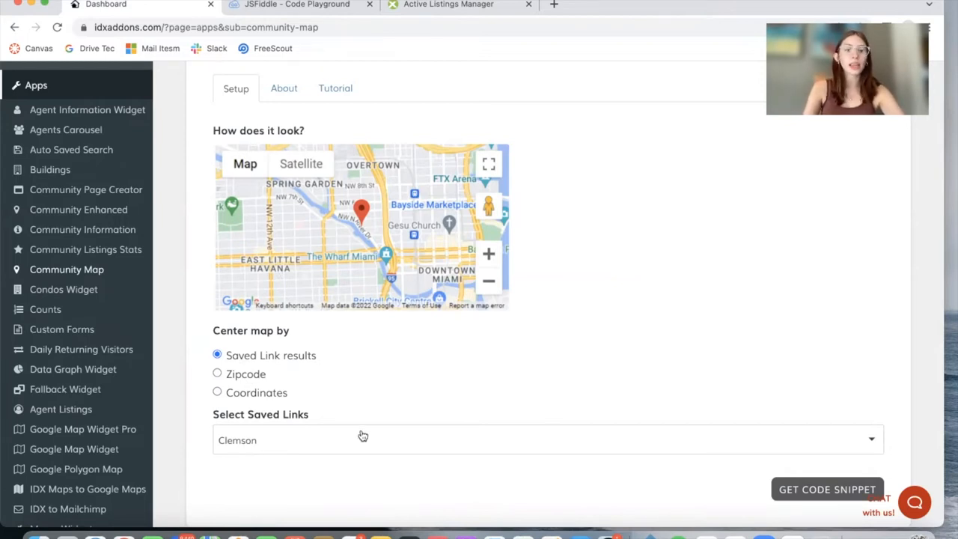
# - Generate the Community Map embed snippet and copy its code to the clipboard
pyautogui.click(447, 6)
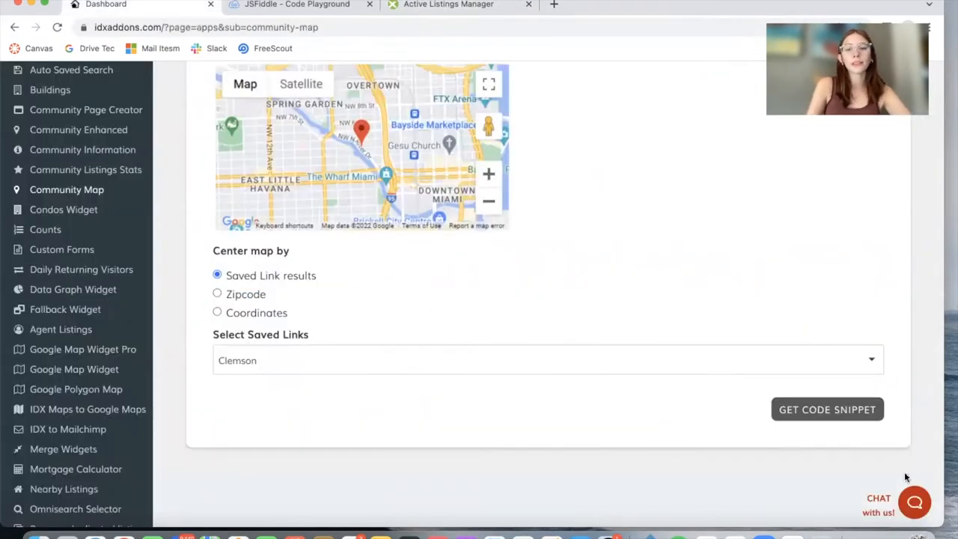
pyautogui.click(826, 408)
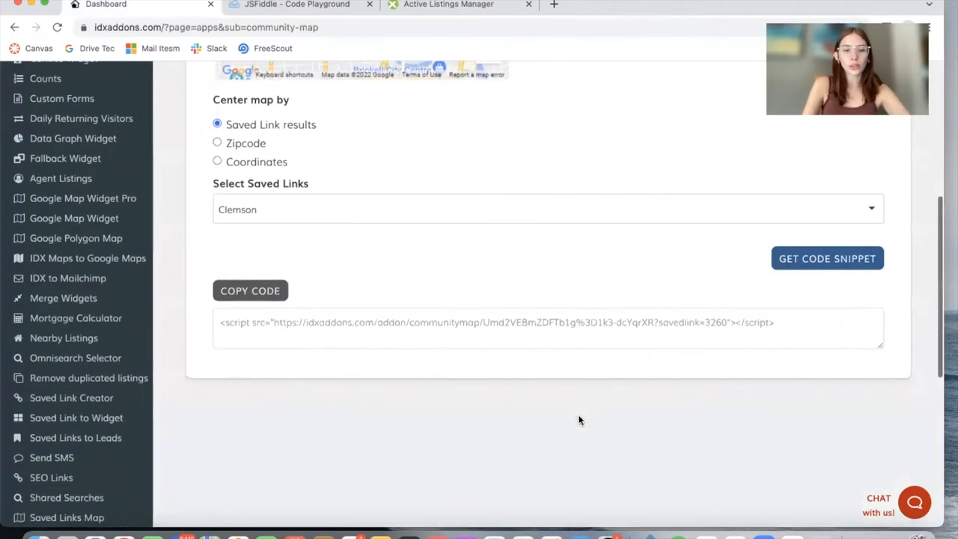
pyautogui.click(250, 291)
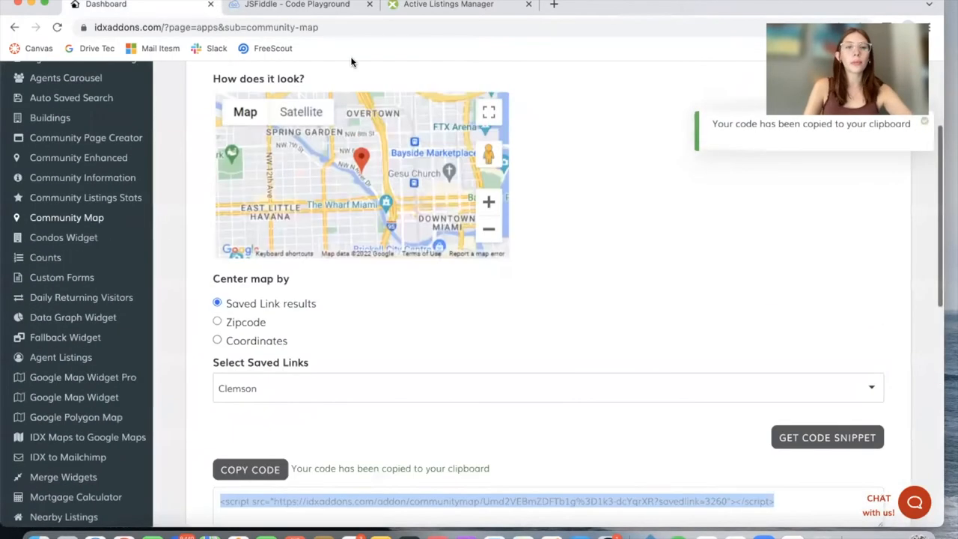
pyautogui.click(296, 4)
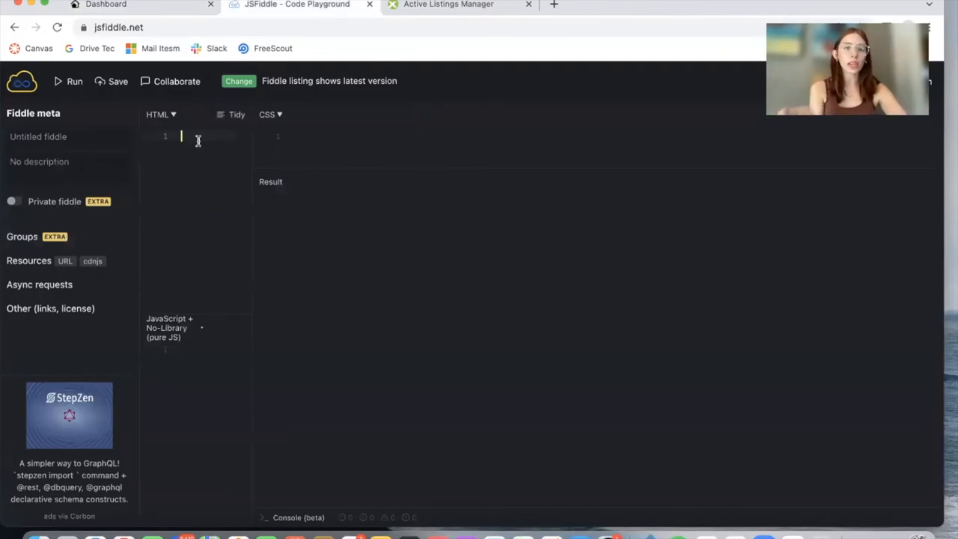
# - Run the pasted communitymap script snippet in the HTML panel so it renders the Clemson map
pyautogui.write('<script src="https://idxaddons.com/addon/communitymap/Umd2VEBmZDFTb1g%3D1k3-dcYqrXR?savedlink=3260"></script>')
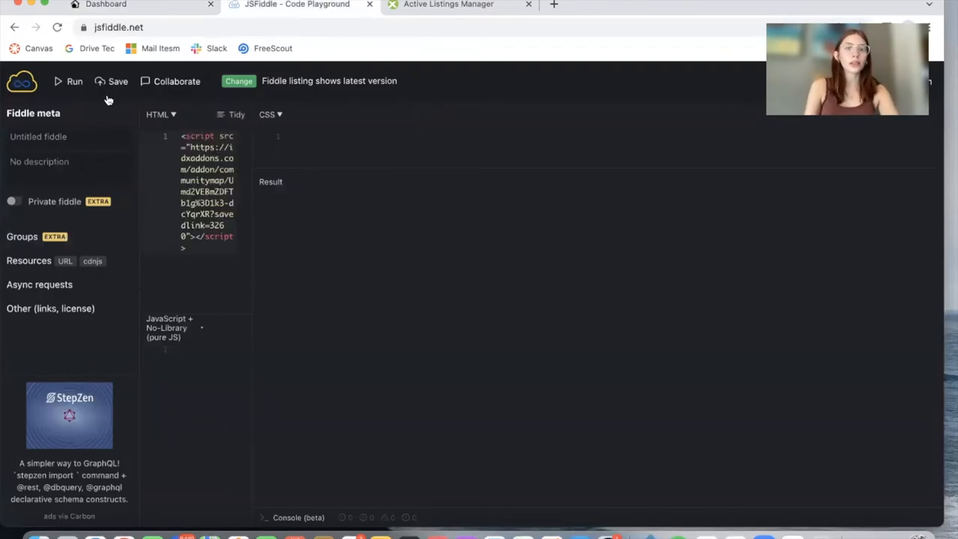
pyautogui.moveTo(66, 88)
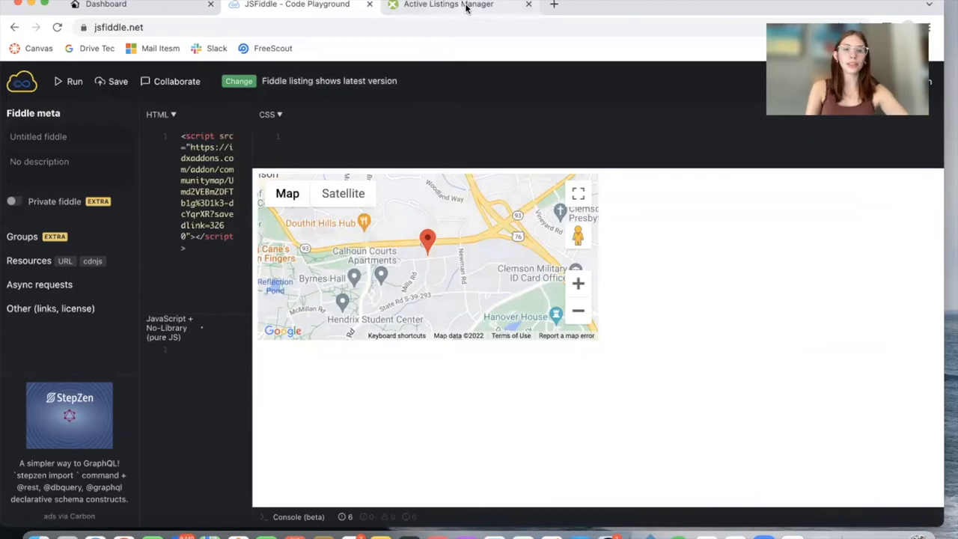
pyautogui.moveTo(449, 6)
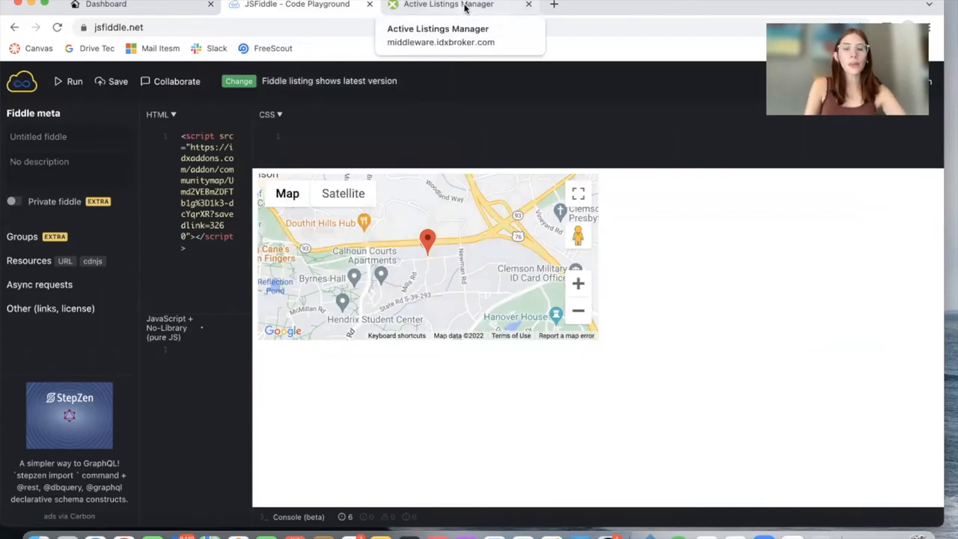
pyautogui.click(449, 6)
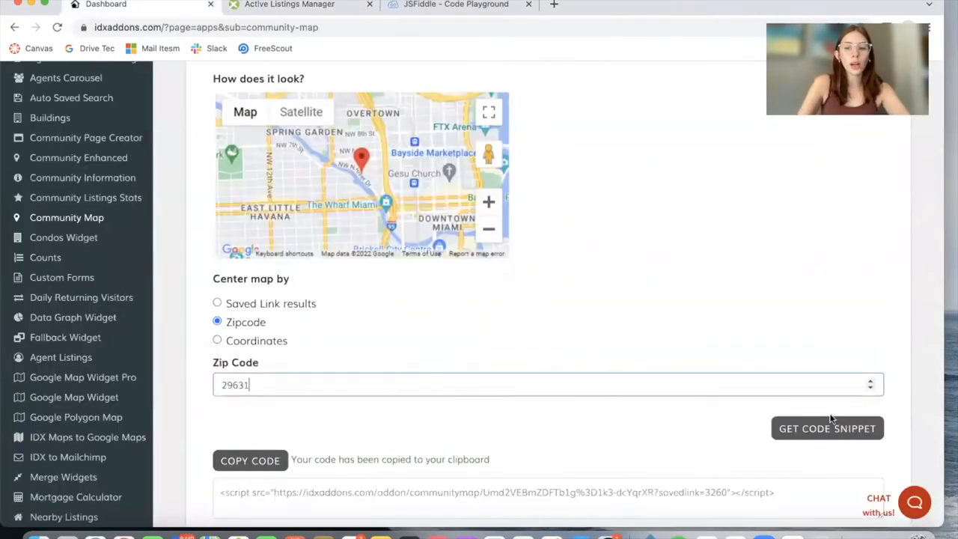
# - Generate the embed snippet for zip code 29631, copy it and preview it in a second fiddle
pyautogui.click(826, 427)
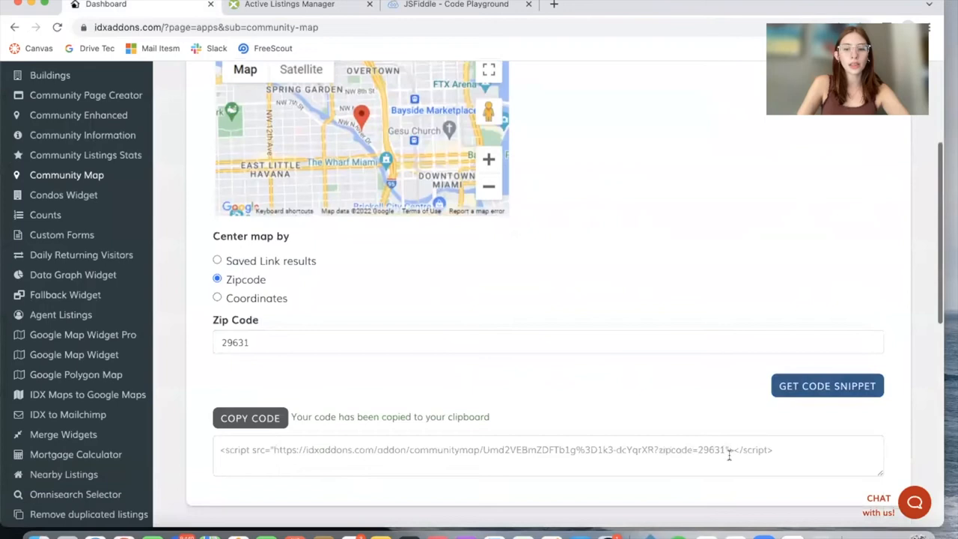
pyautogui.click(217, 260)
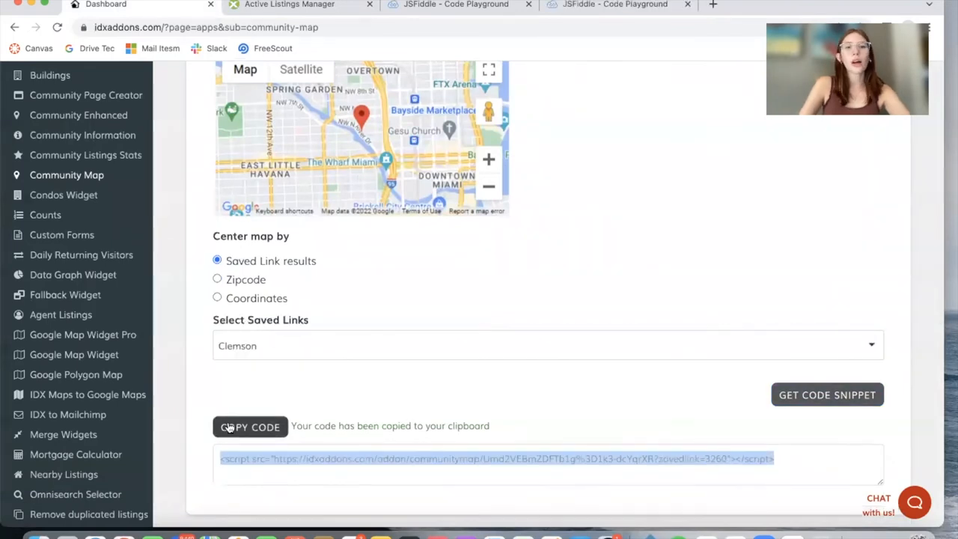
pyautogui.click(614, 4)
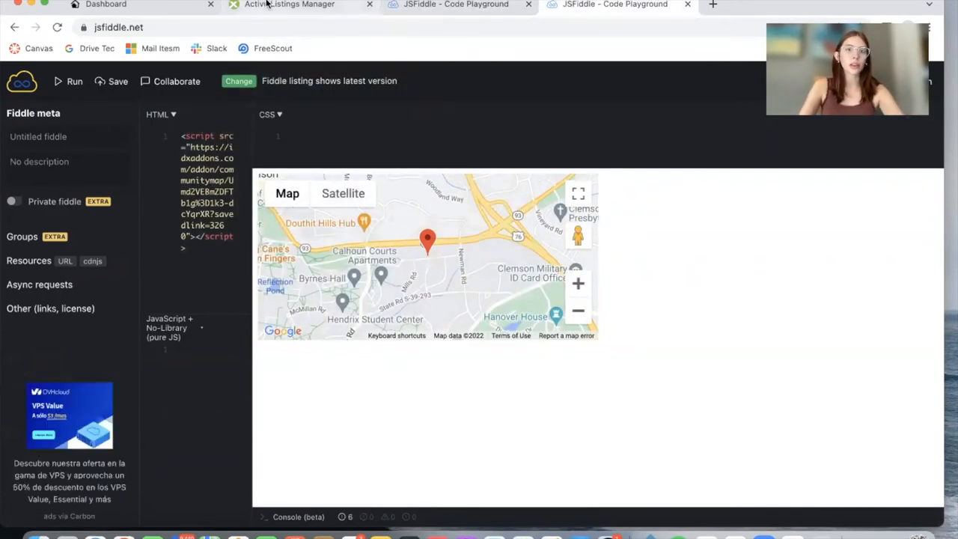
pyautogui.click(778, 5)
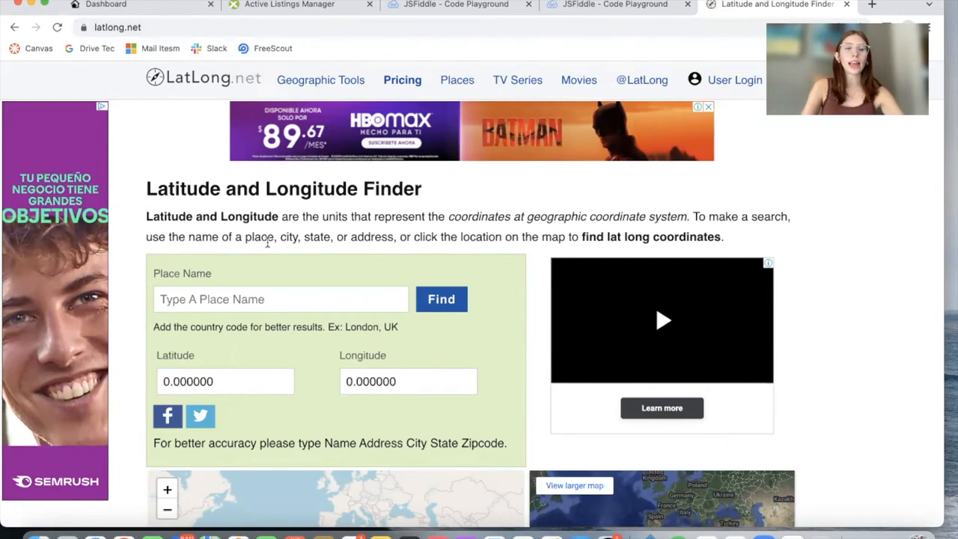
# - Look up a place name in the latitude-longitude finder, then return to the Dashboard
pyautogui.click(282, 299)
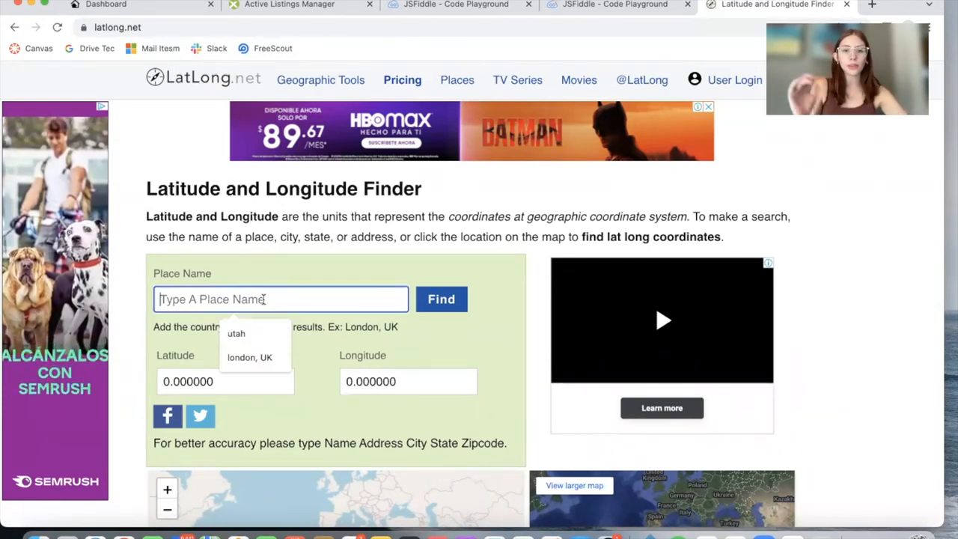
pyautogui.scroll(-3)
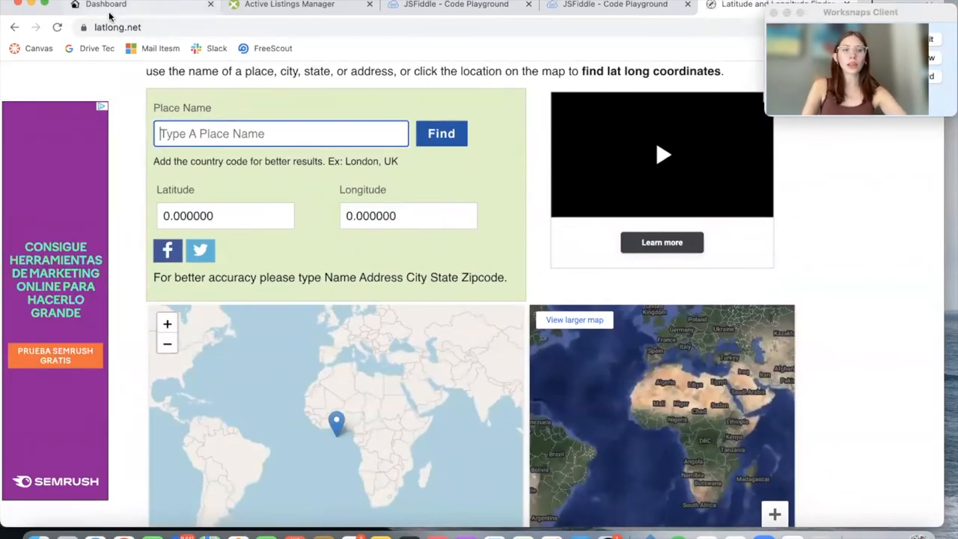
pyautogui.click(105, 5)
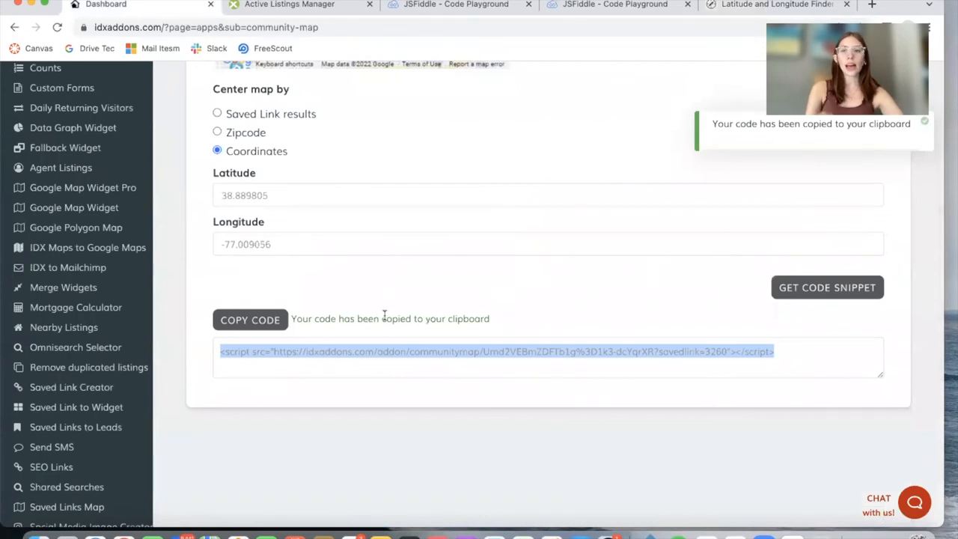
# - Scroll back to the map preview centered at latitude 38.889805, longitude -77.009056
pyautogui.scroll(3)
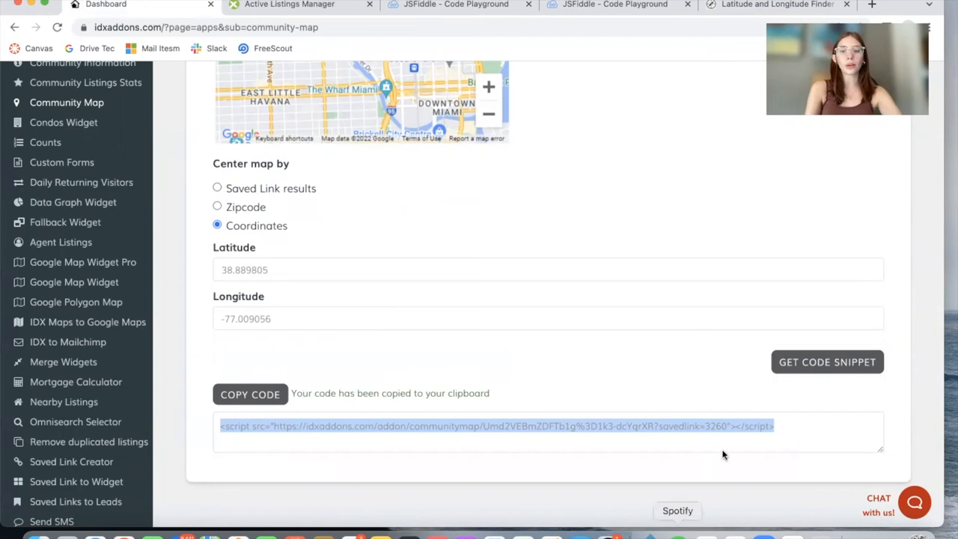
pyautogui.scroll(3)
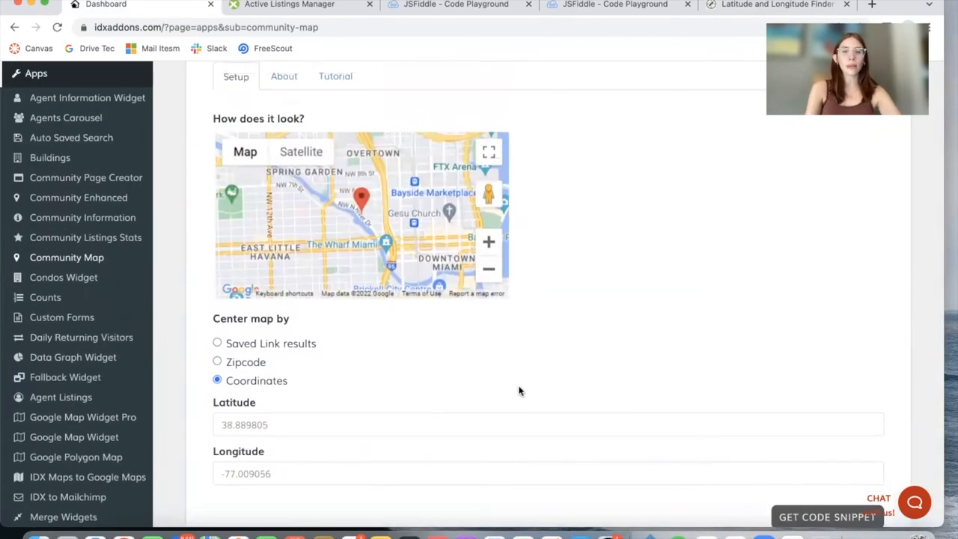
pyautogui.moveTo(545, 353)
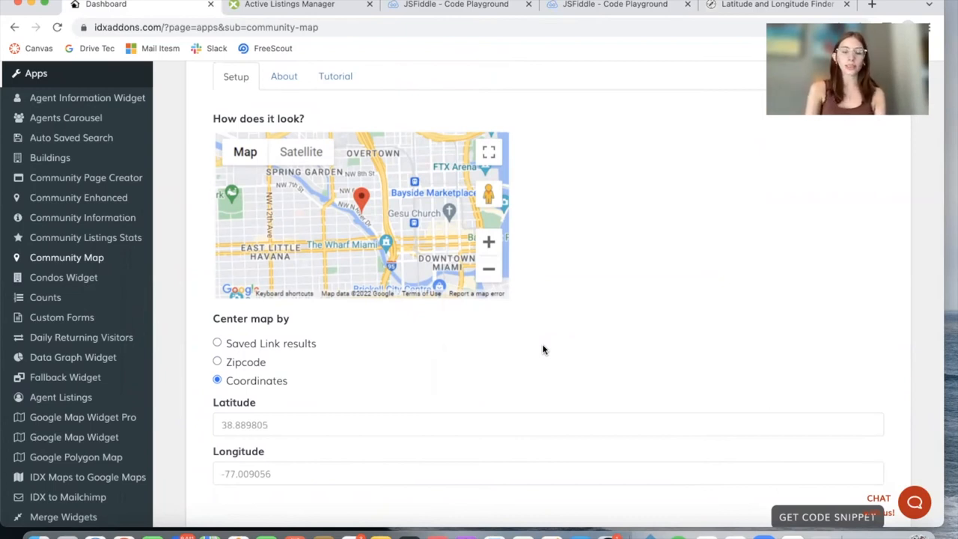
pyautogui.scroll(3)
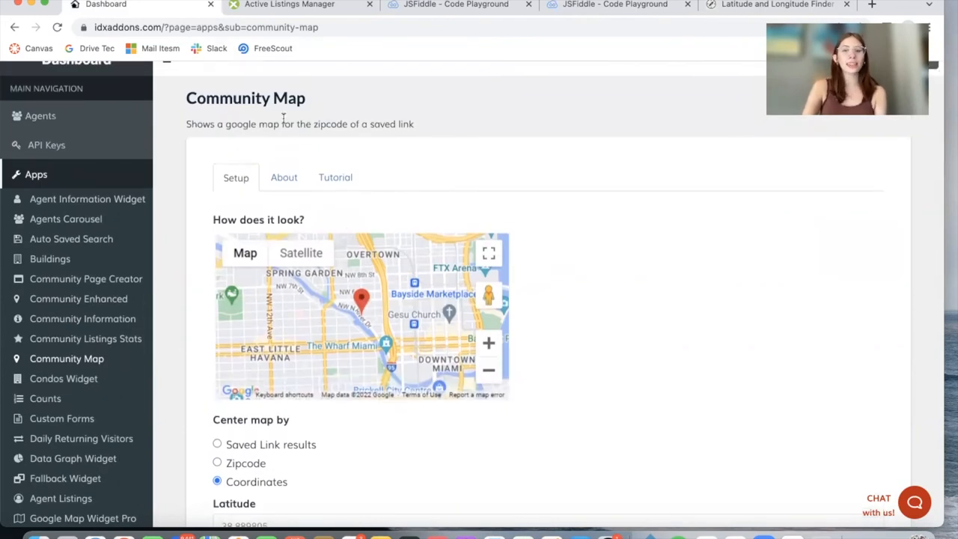
pyautogui.moveTo(572, 149)
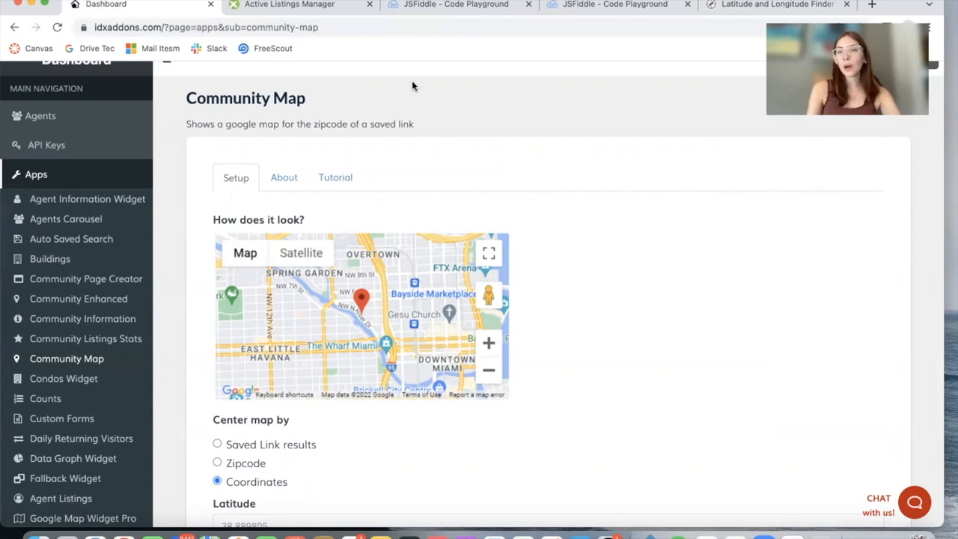
pyautogui.moveTo(617, 288)
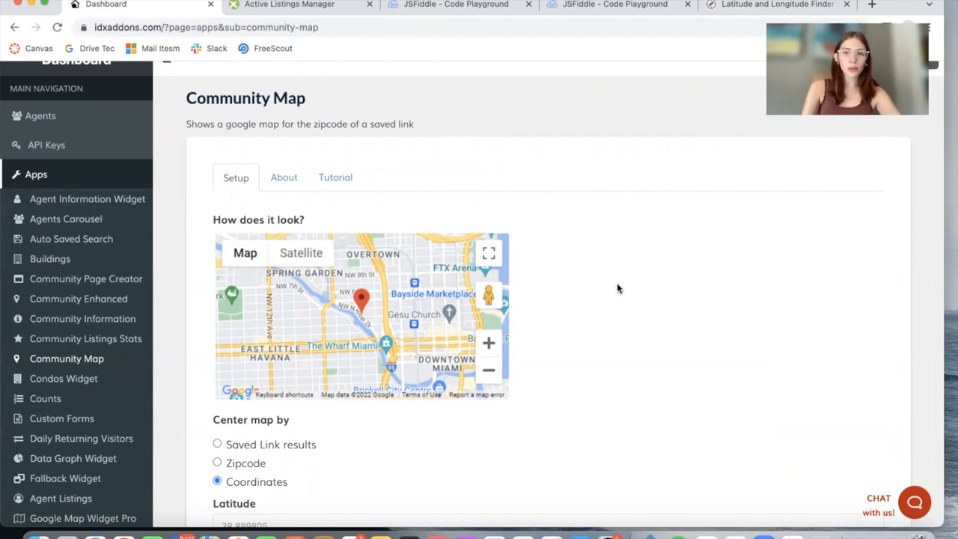